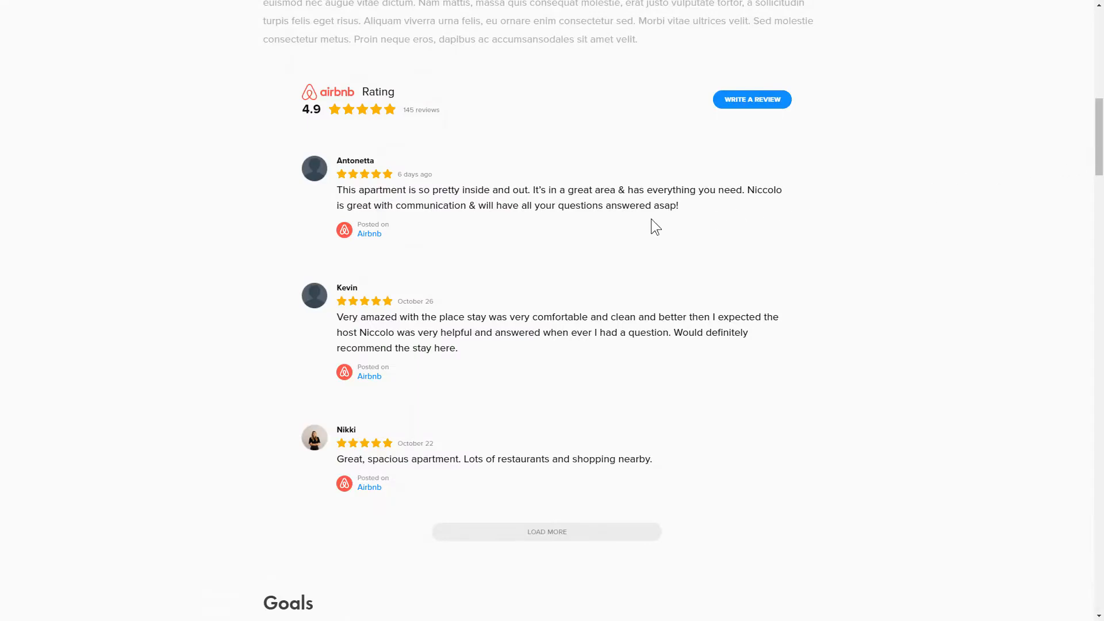
mouse_move(369, 237)
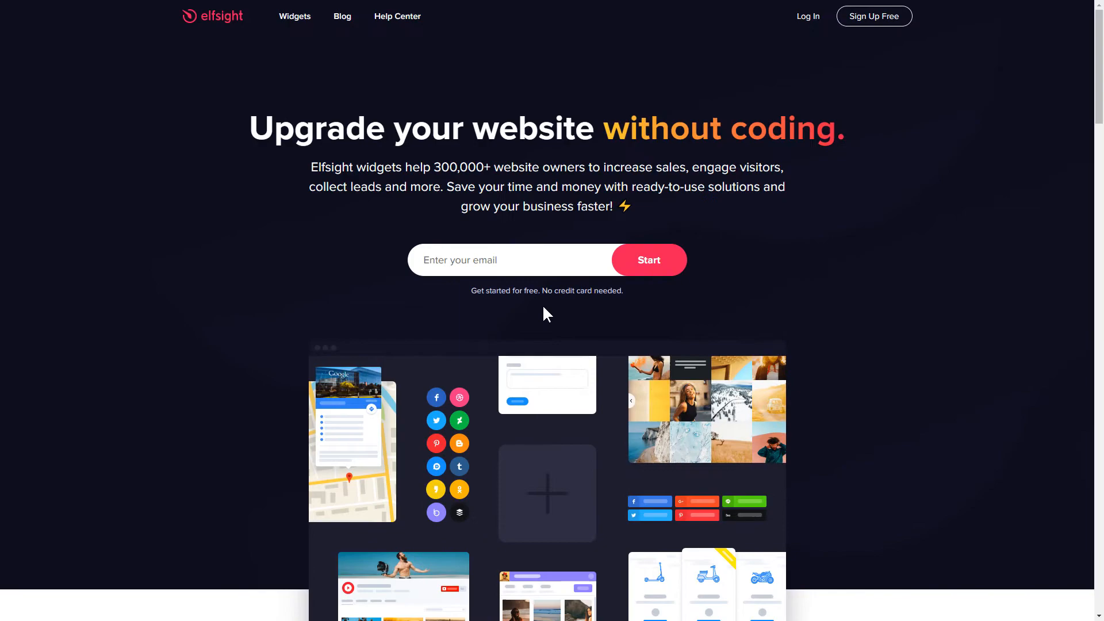
- Start a new Airbnb Reviews widget from the Widgets menu and reach the template picker
left_click(295, 16)
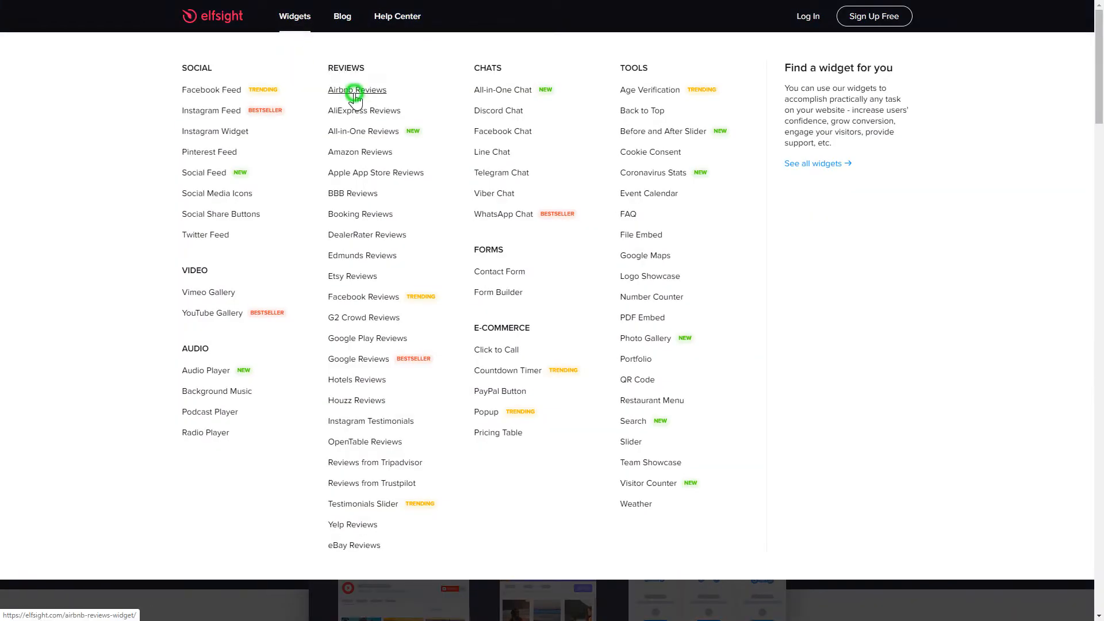
left_click(356, 90)
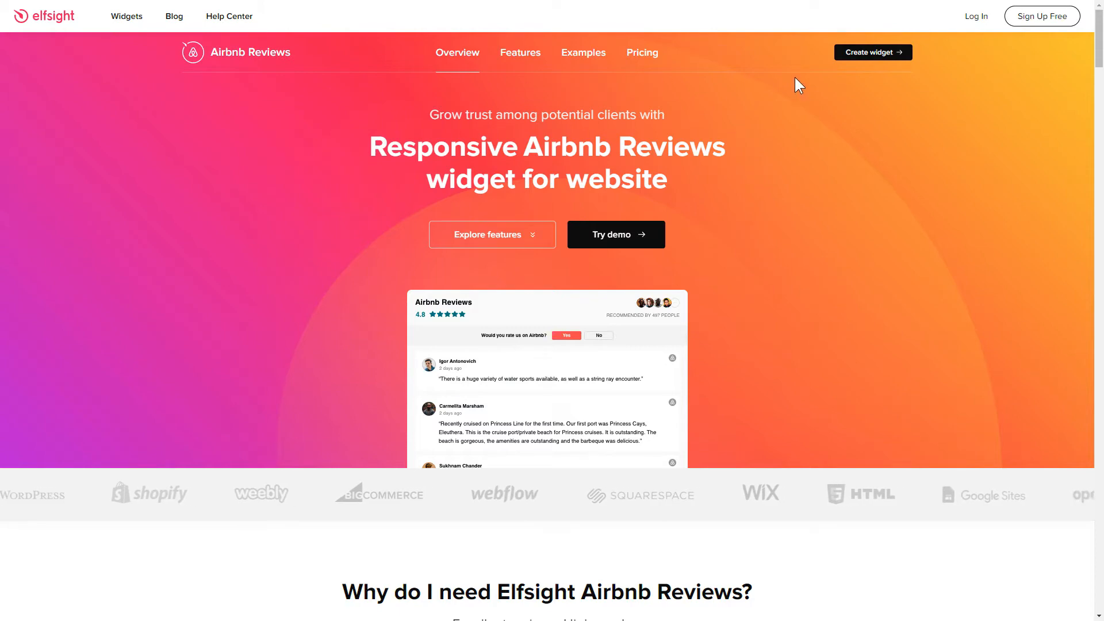
left_click(874, 52)
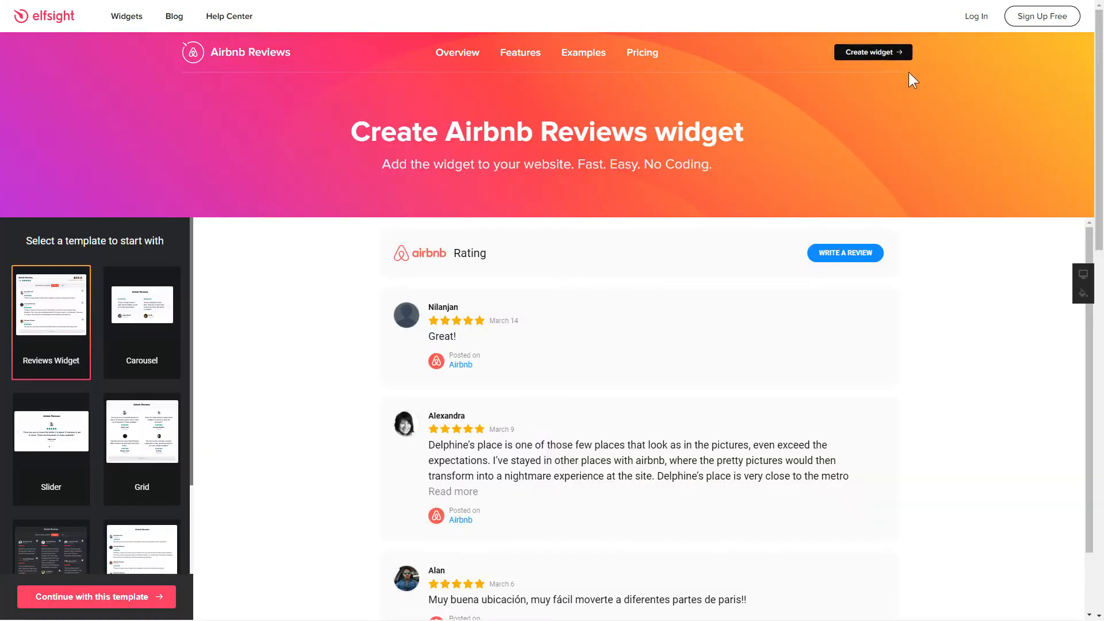
scroll("down", 3)
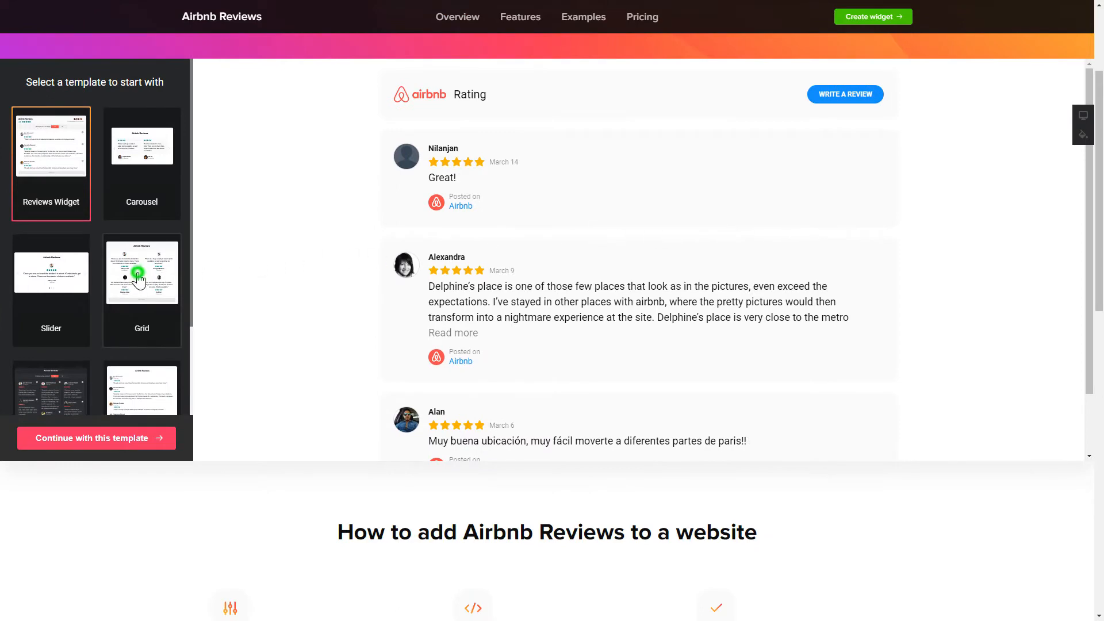
- Choose the Reviews Widget template and continue into the widget editor
left_click(52, 396)
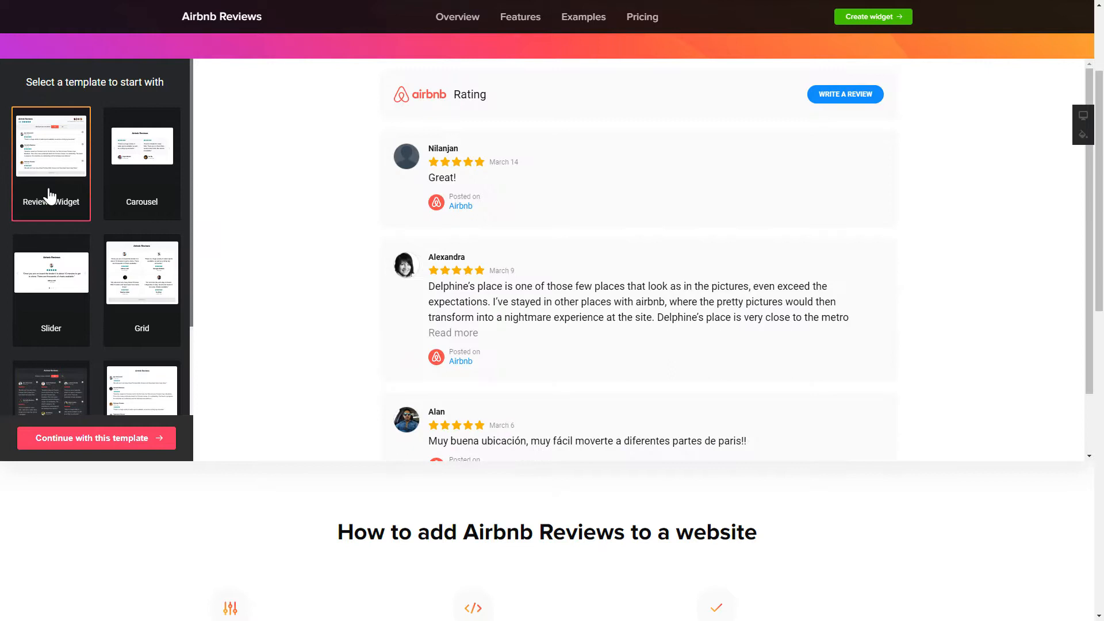
left_click(97, 437)
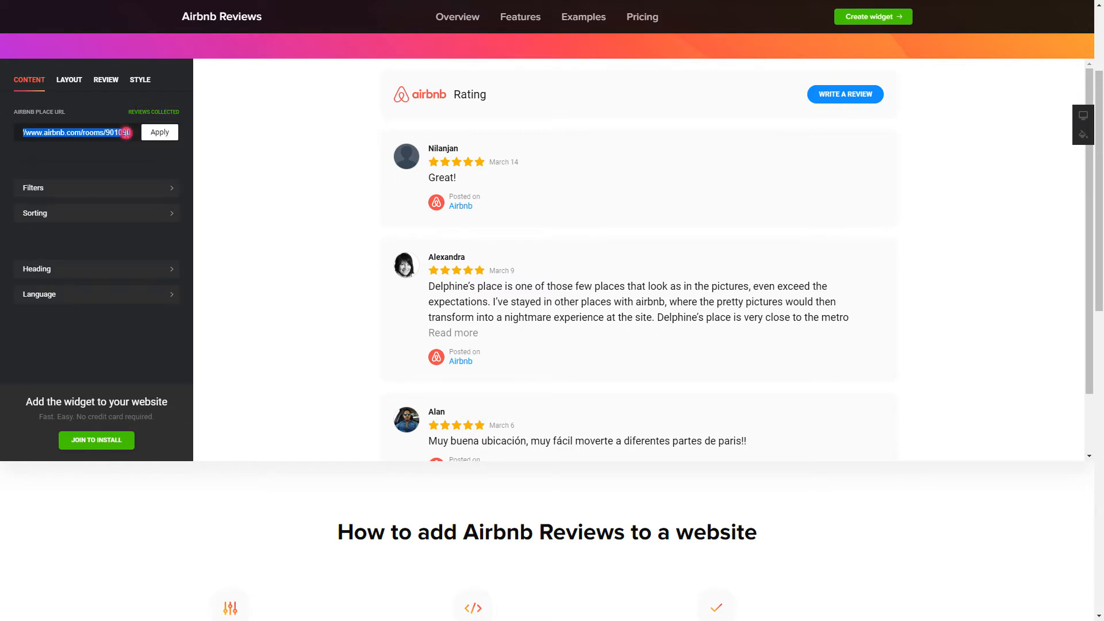
type("www.airbnb.com/rooms/30350858")
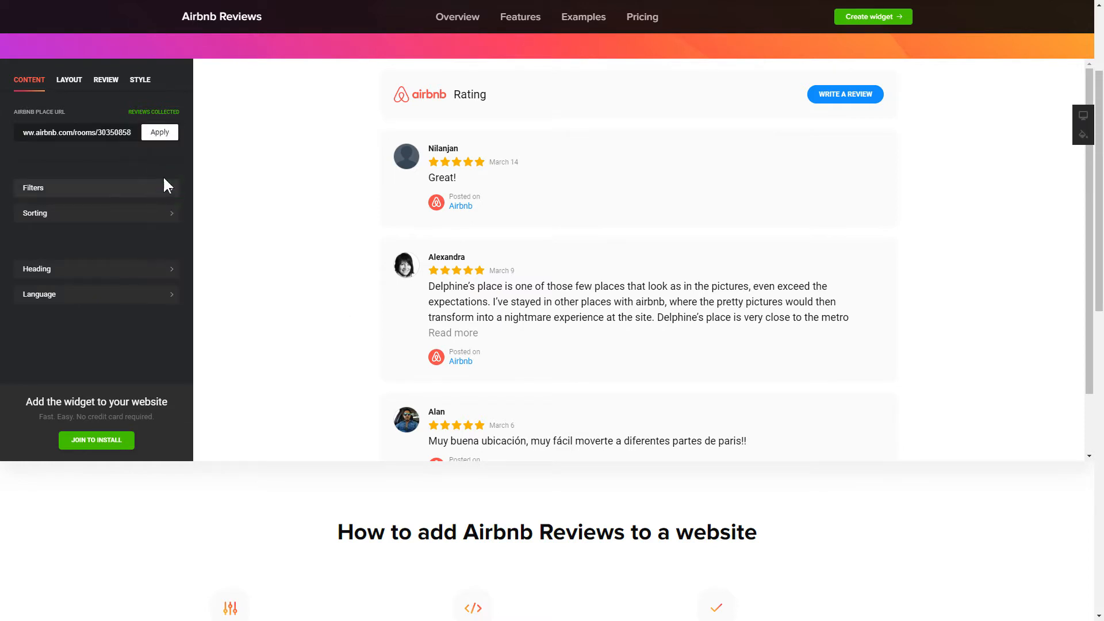
left_click(160, 131)
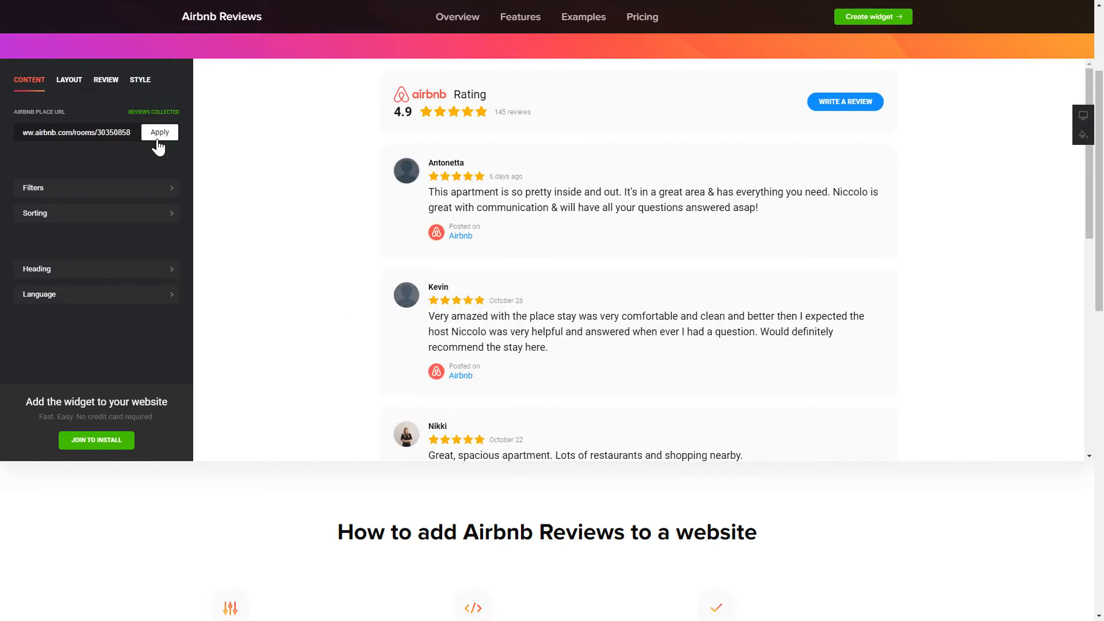
left_click(69, 81)
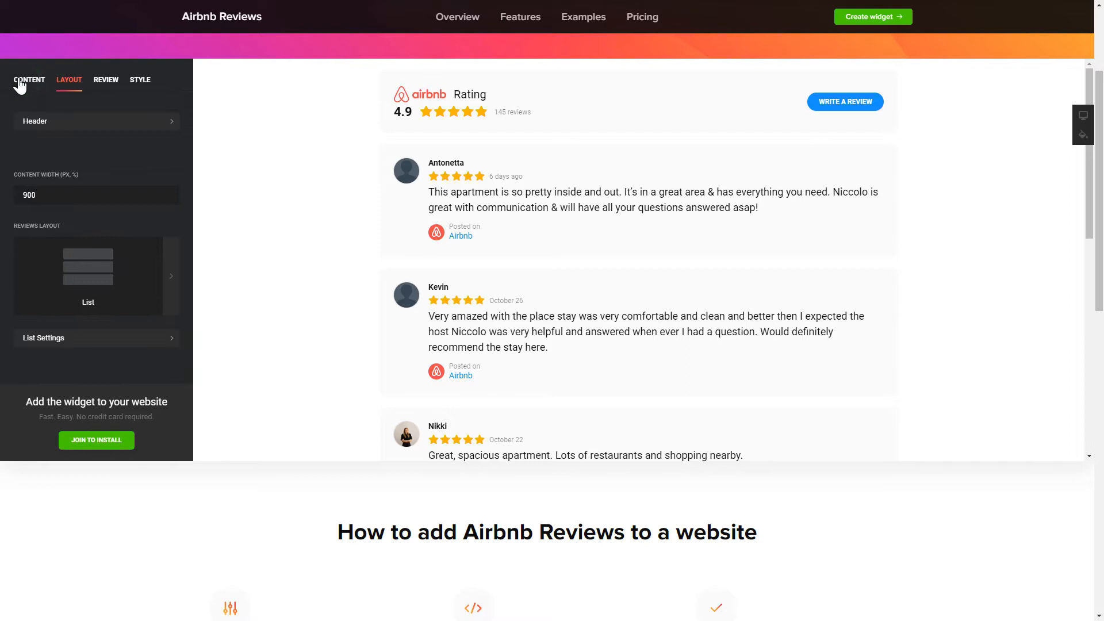
mouse_move(106, 94)
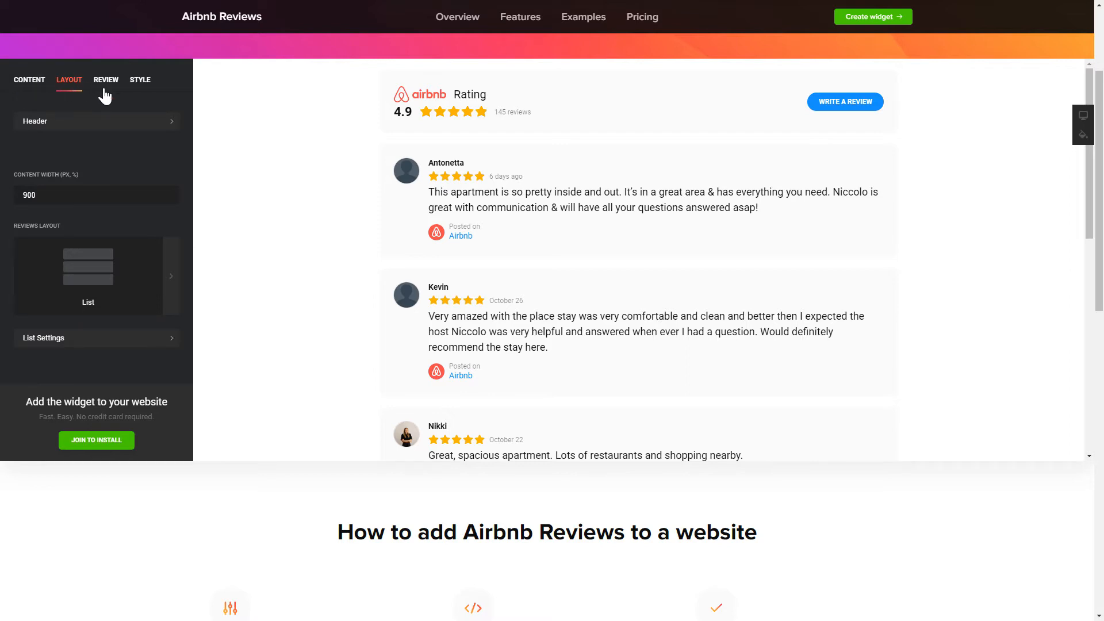
- Review the Review and Style settings, then begin installing via Join to Install
left_click(106, 81)
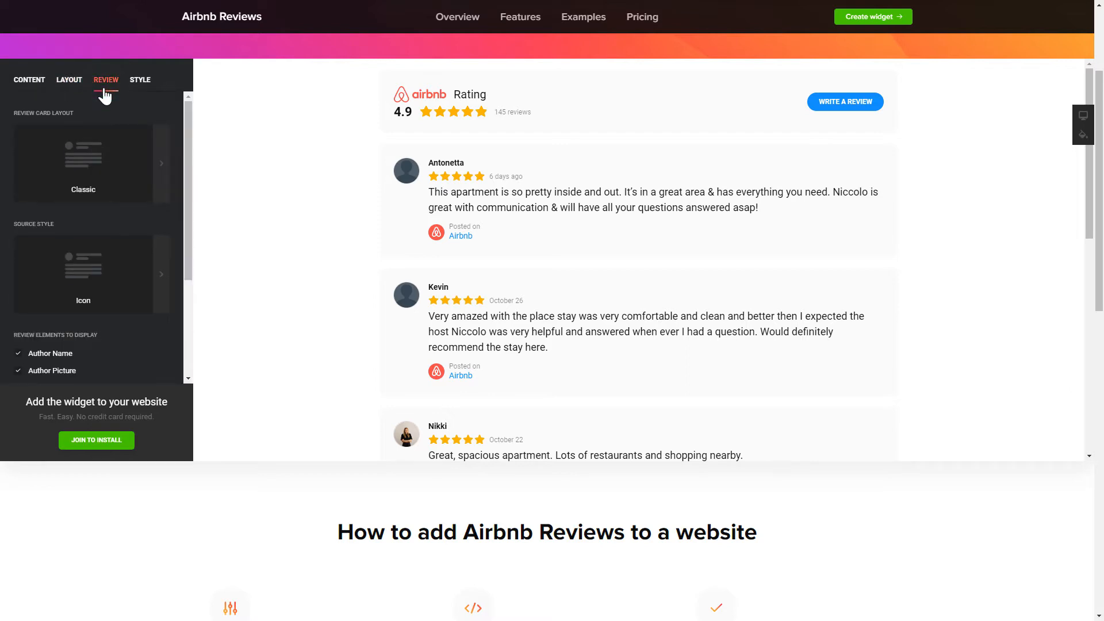
left_click(140, 79)
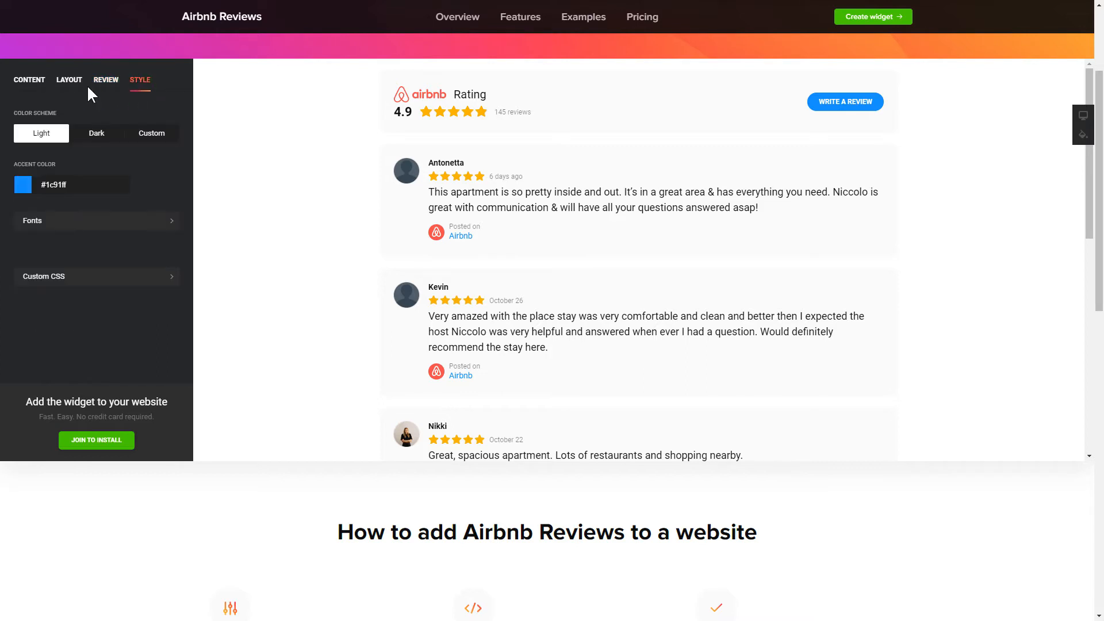
left_click(30, 79)
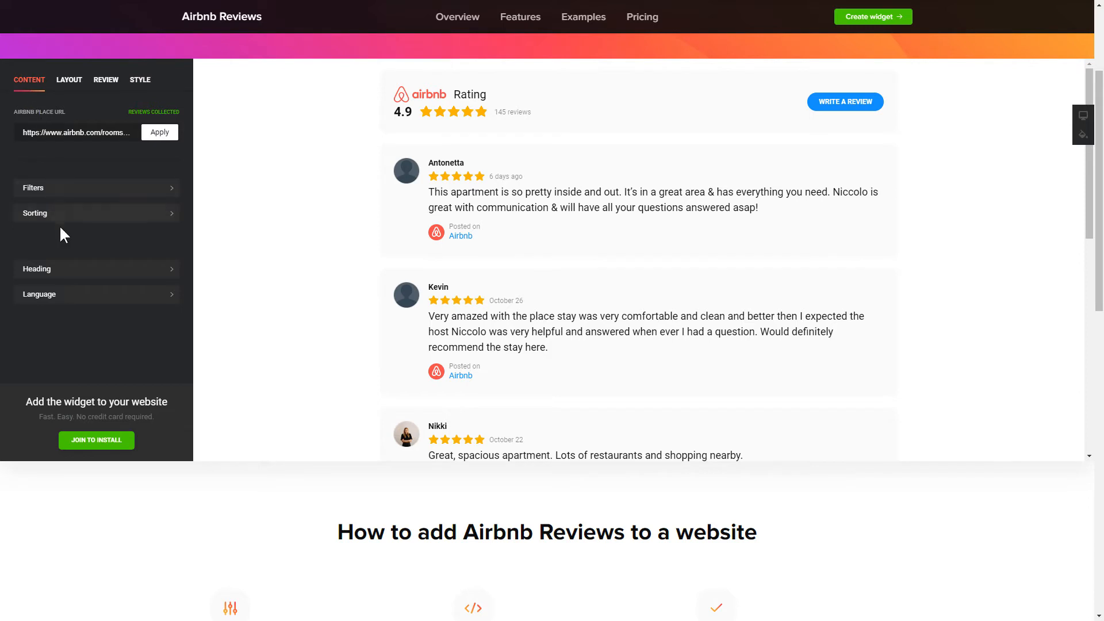
left_click(97, 440)
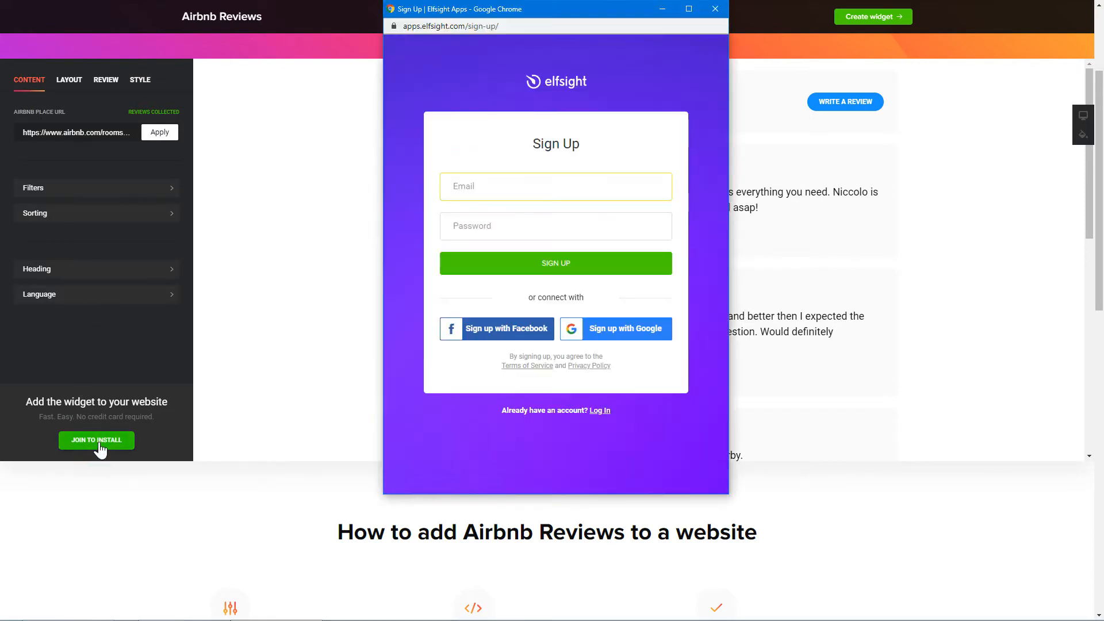
- Sign up with the example@ email and password, then save the finished reviews widget
type("example@elfsight.com")
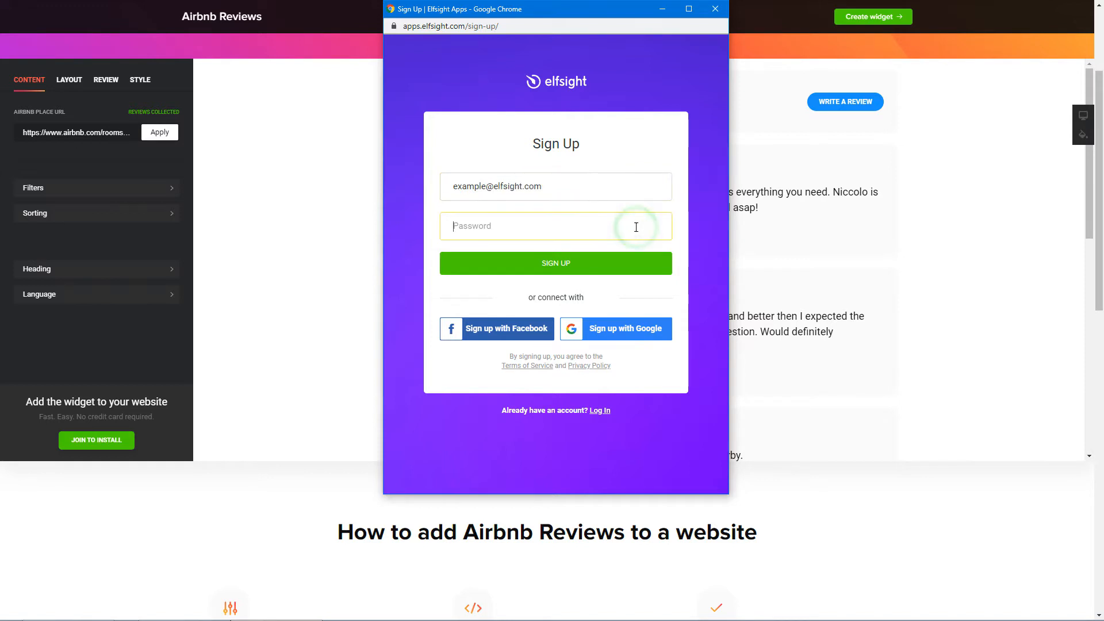
left_click(557, 262)
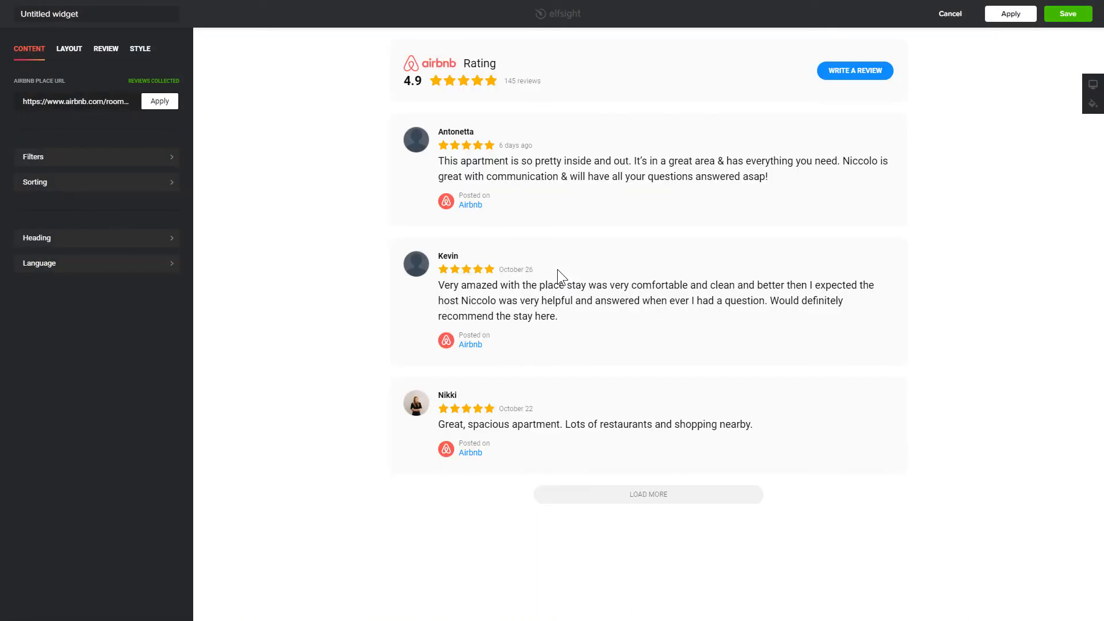
mouse_move(895, 161)
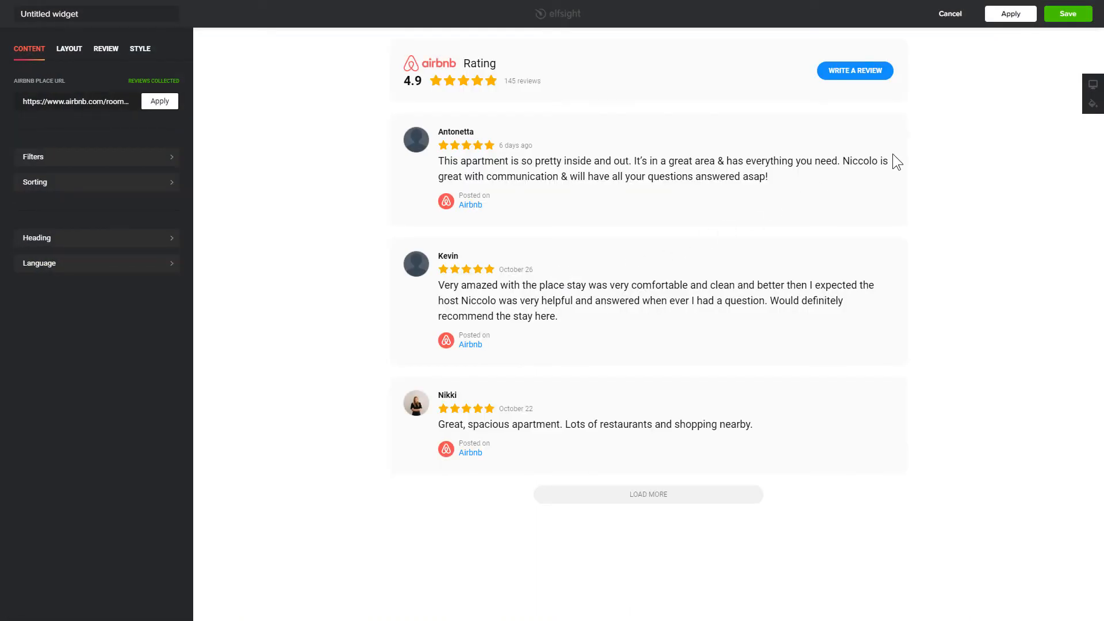
left_click(1069, 13)
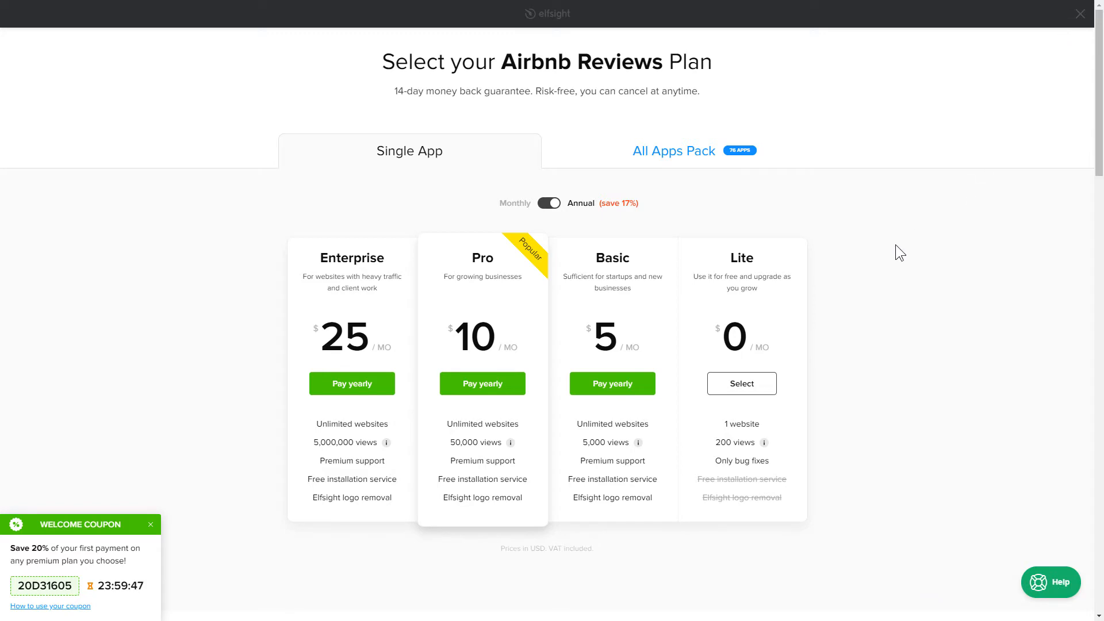
mouse_move(353, 302)
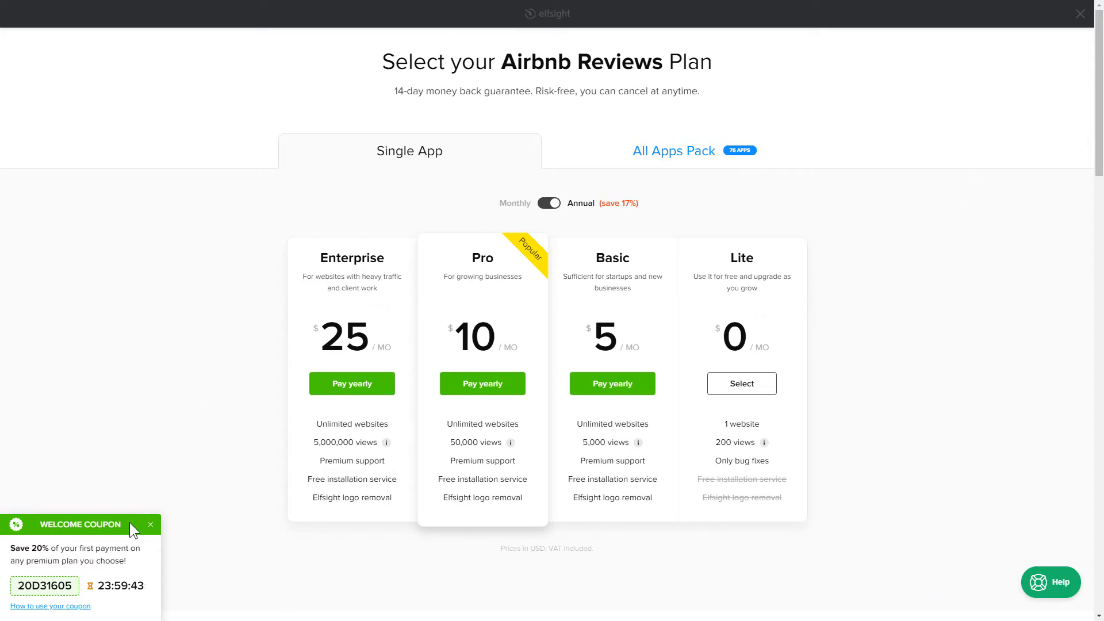
mouse_move(152, 525)
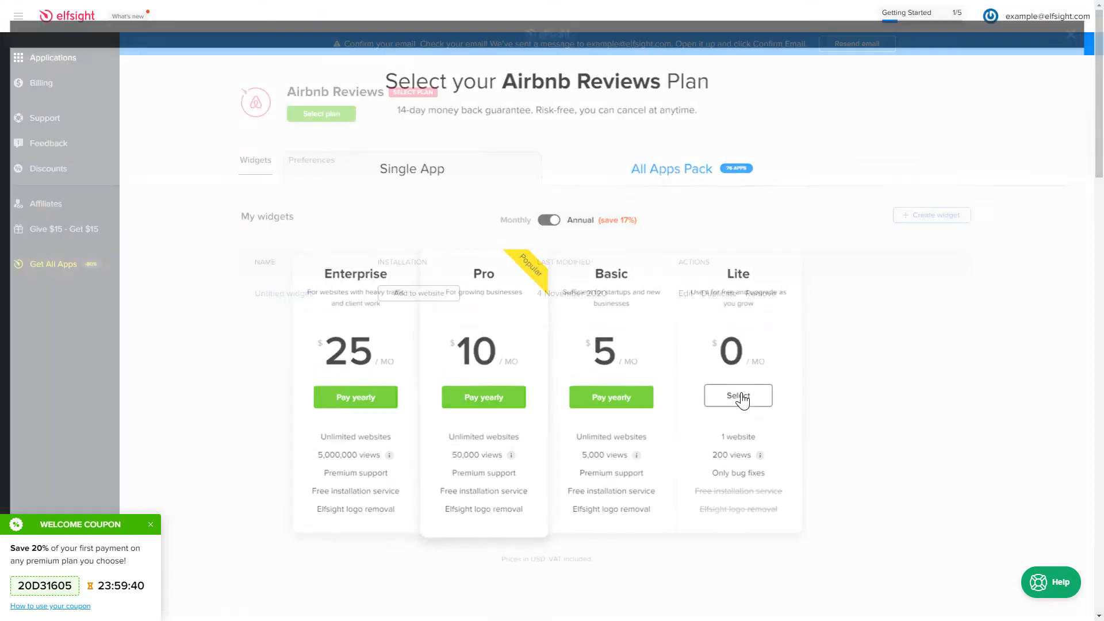
- Select the free Lite plan and copy the widget's embed code
left_click(739, 396)
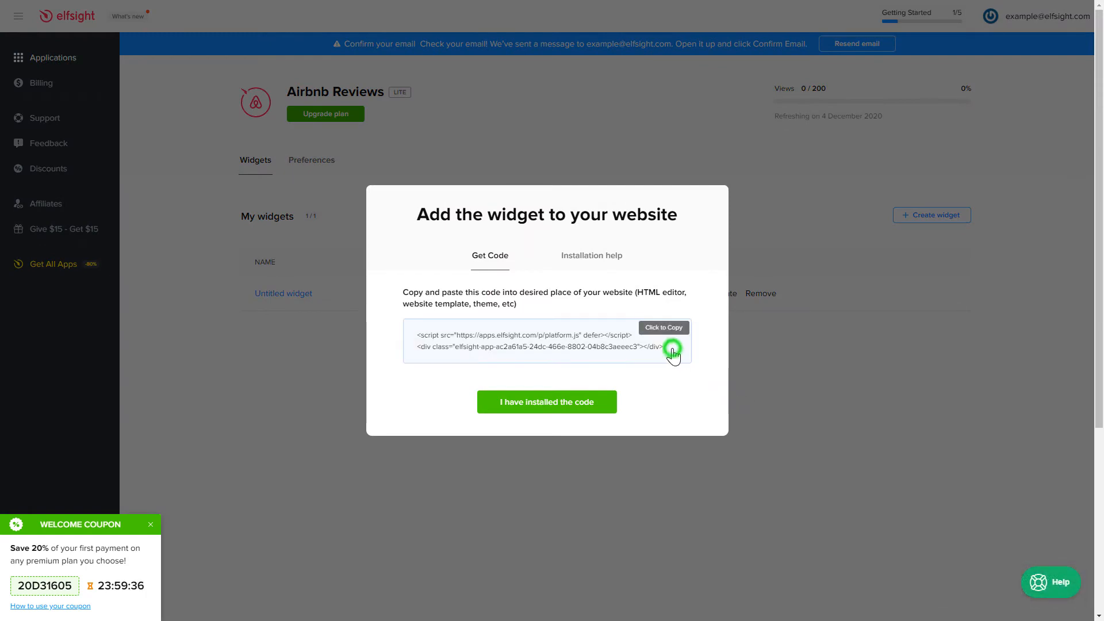
left_click(664, 328)
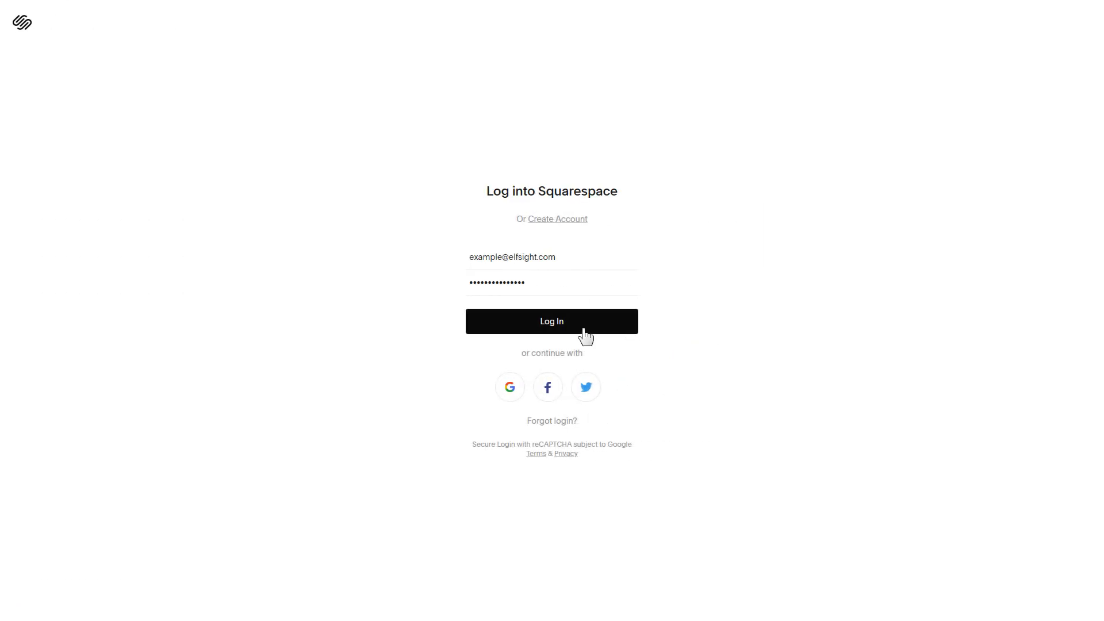
- Log into Squarespace, open the Mojave Desert site and reach the Mission section
left_click(552, 322)
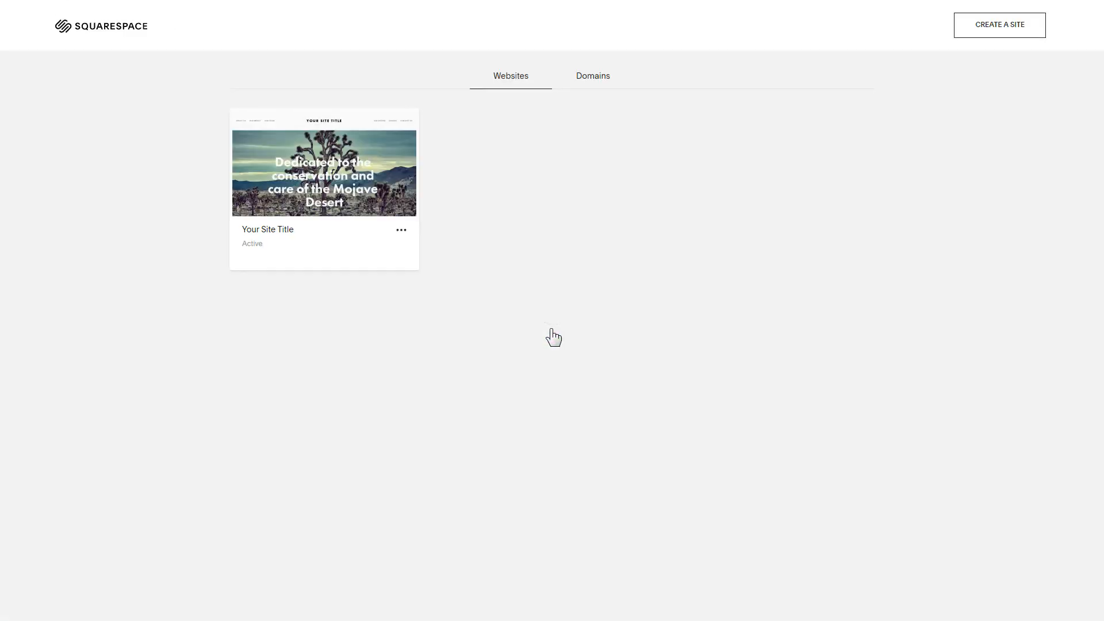
mouse_move(324, 186)
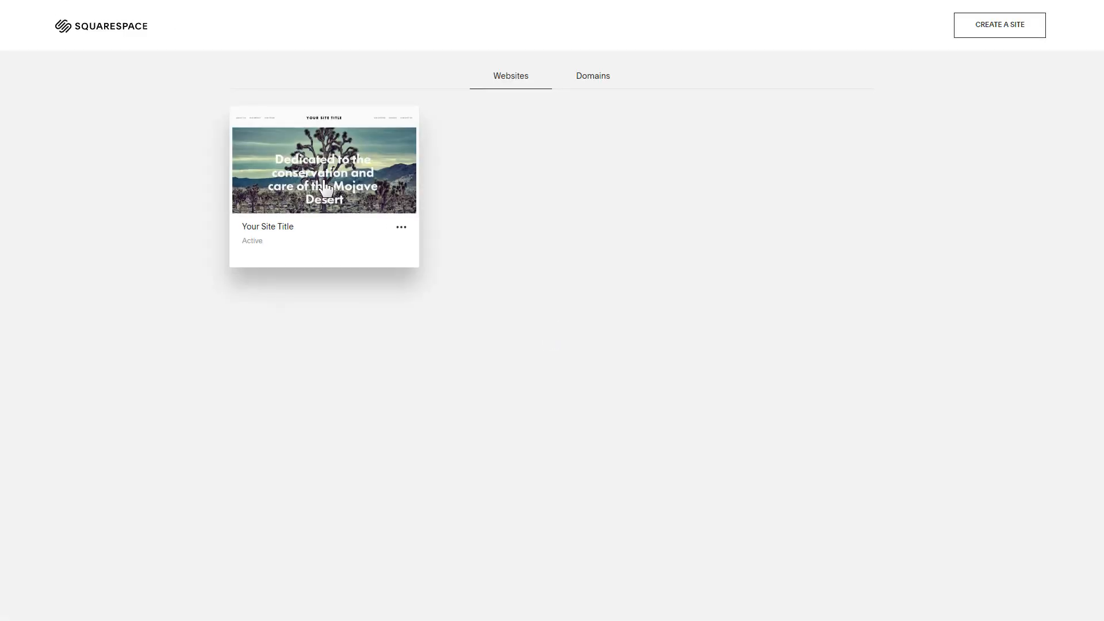
left_click(325, 186)
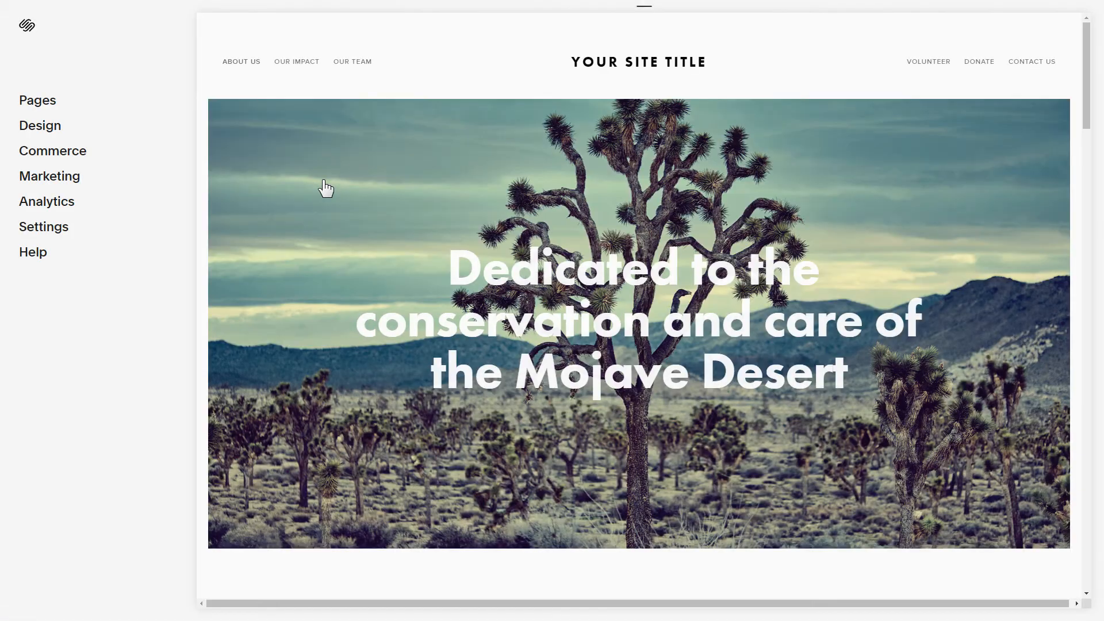
scroll("down", 3)
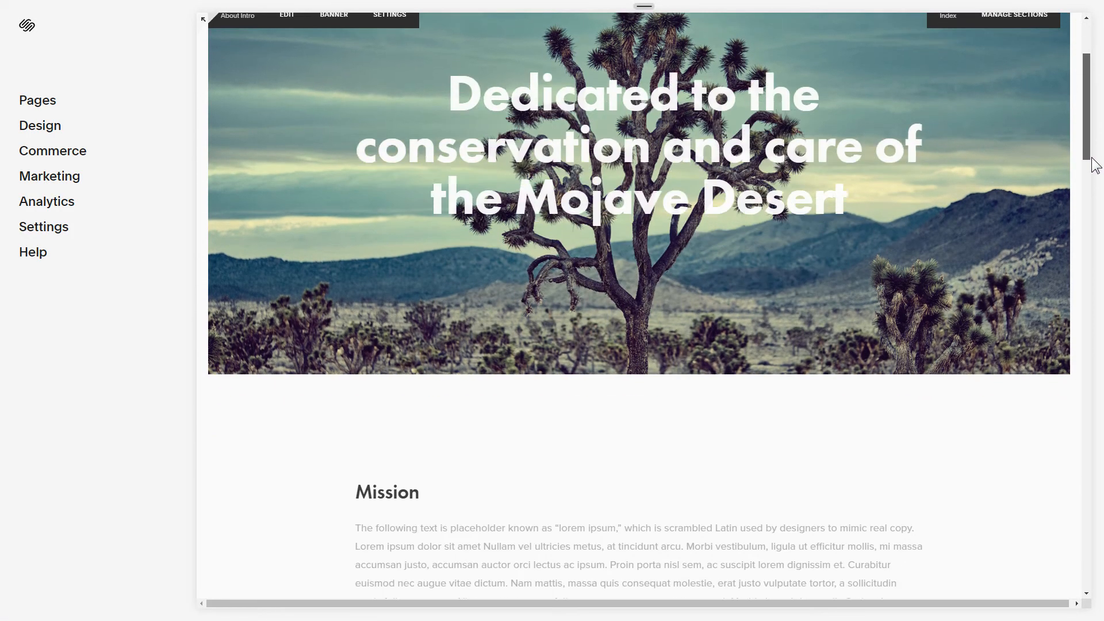
scroll("down", 3)
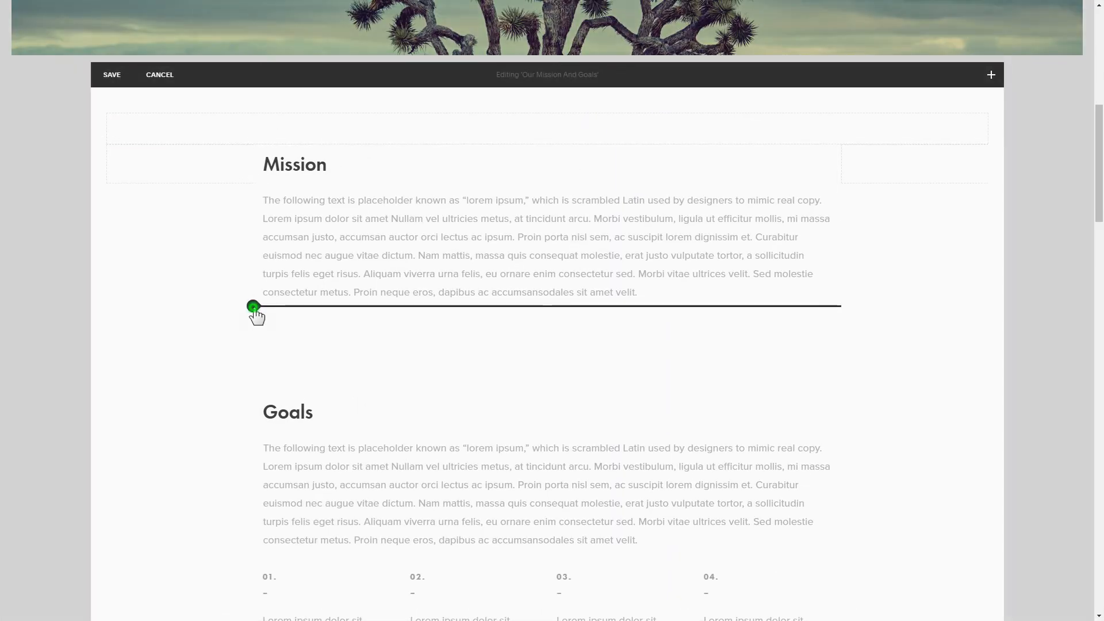
- Insert a Code block at the spot below the Mission text
left_click(253, 306)
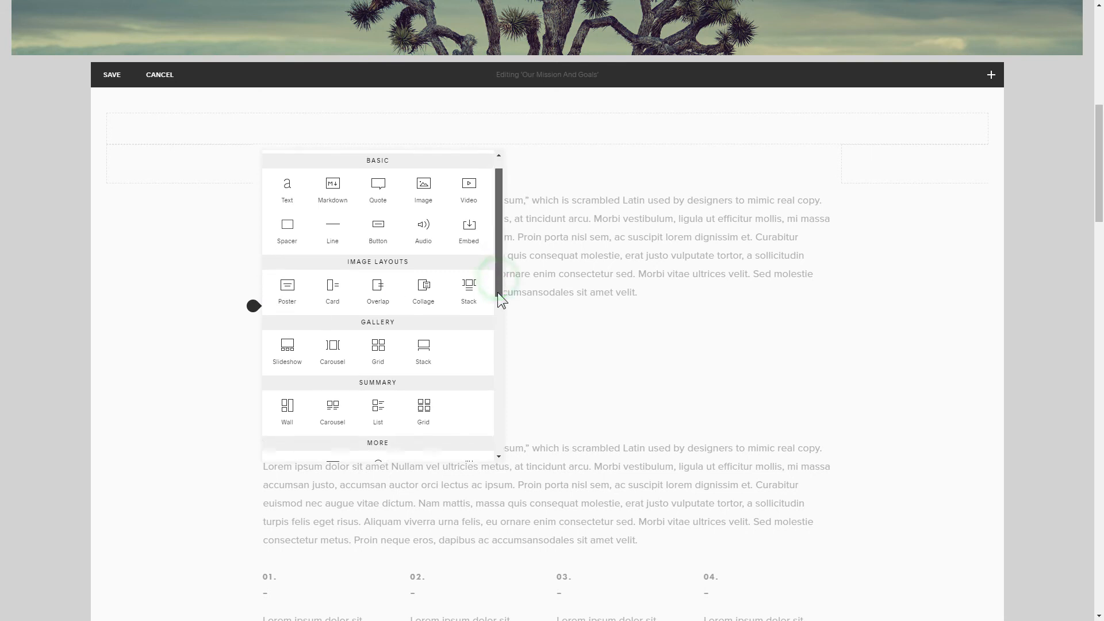
scroll("down", 3)
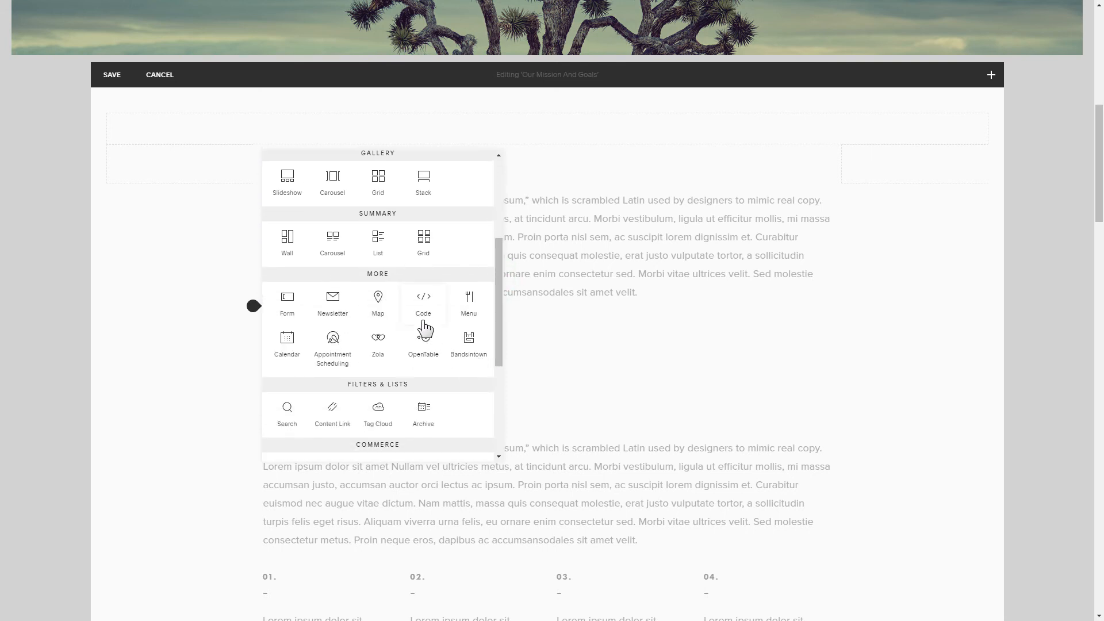
left_click(423, 300)
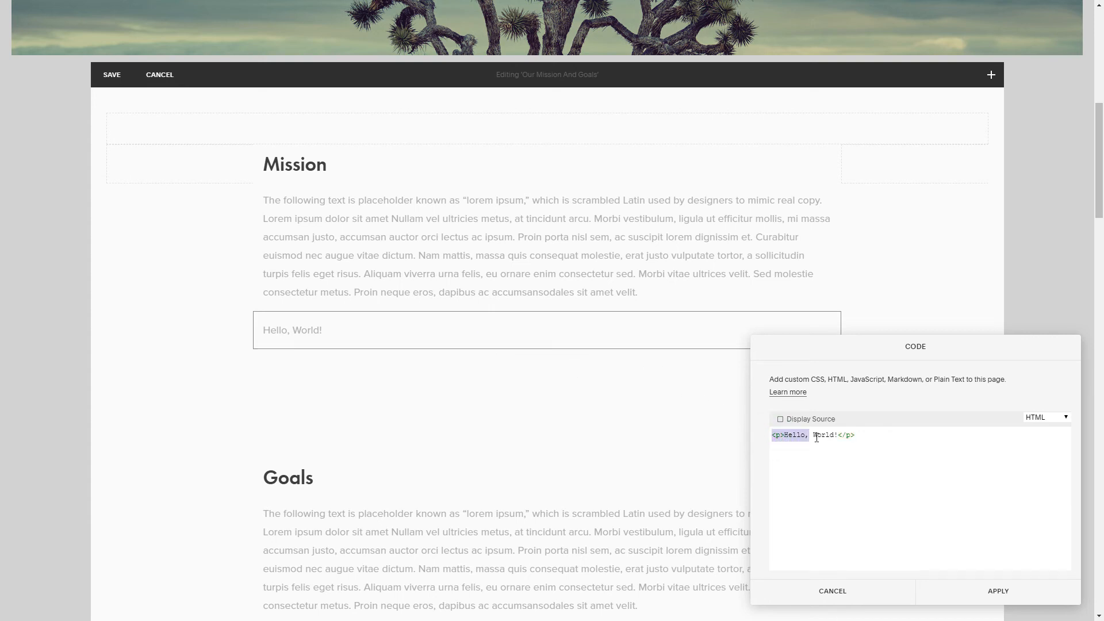
- Paste the Elfsight widget code over the Hello, World! placeholder
right_click(817, 435)
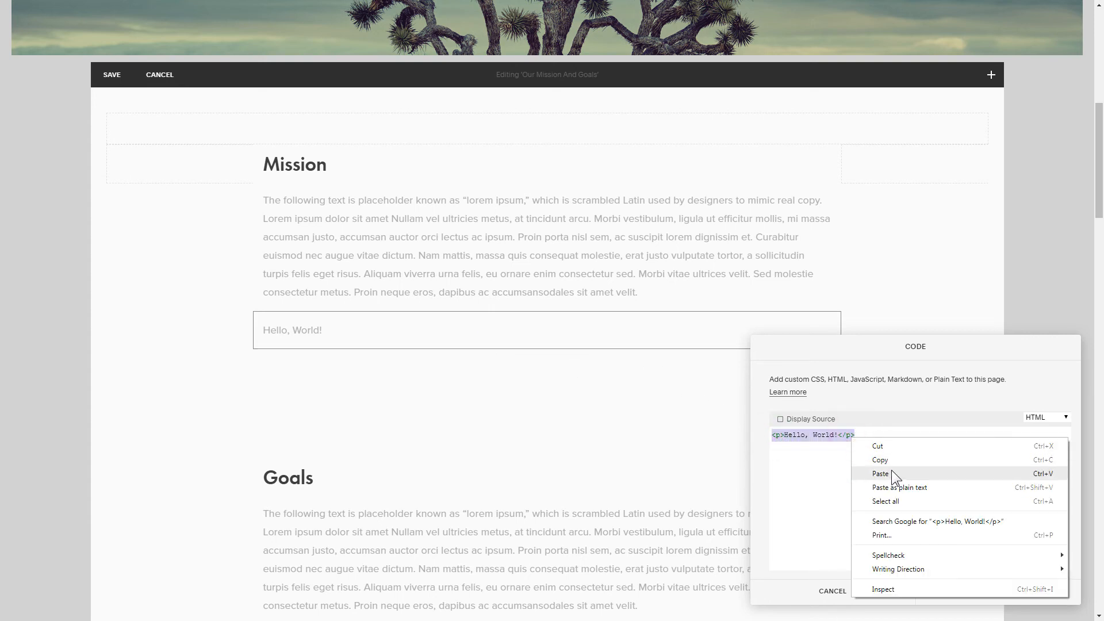
left_click(880, 474)
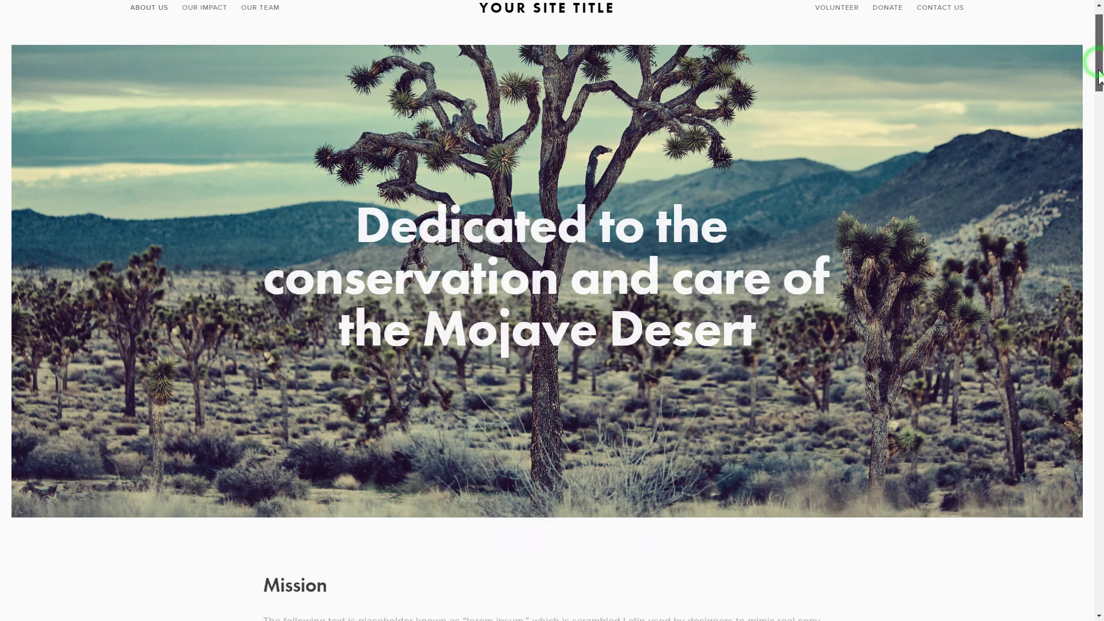
- Scroll the live page to the Airbnb reviews widget beneath the Mission text
scroll("down", 3)
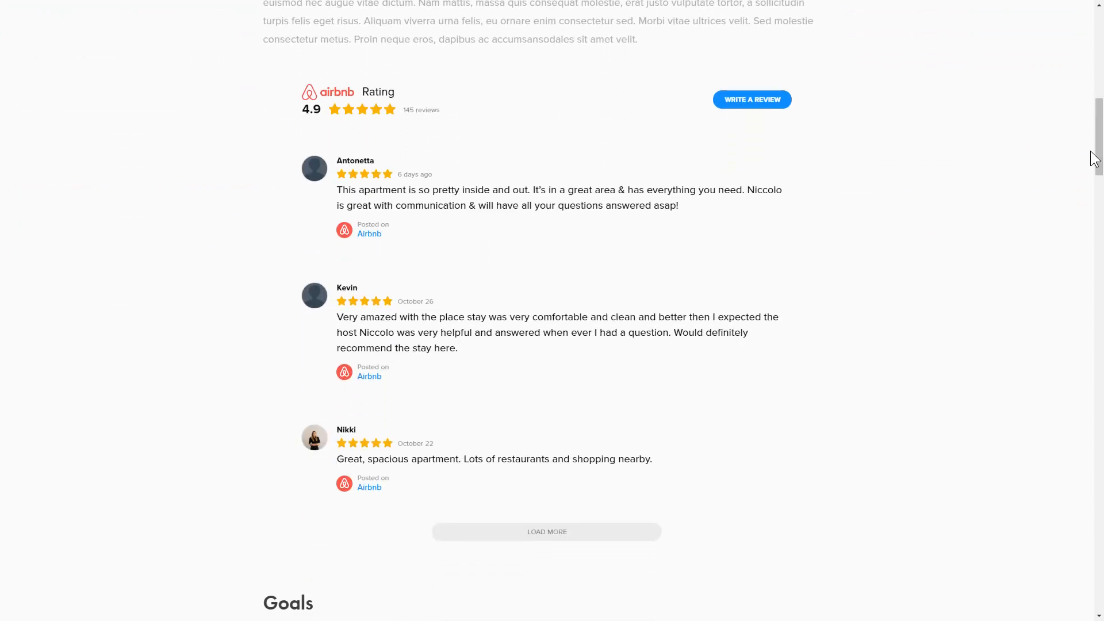
mouse_move(389, 239)
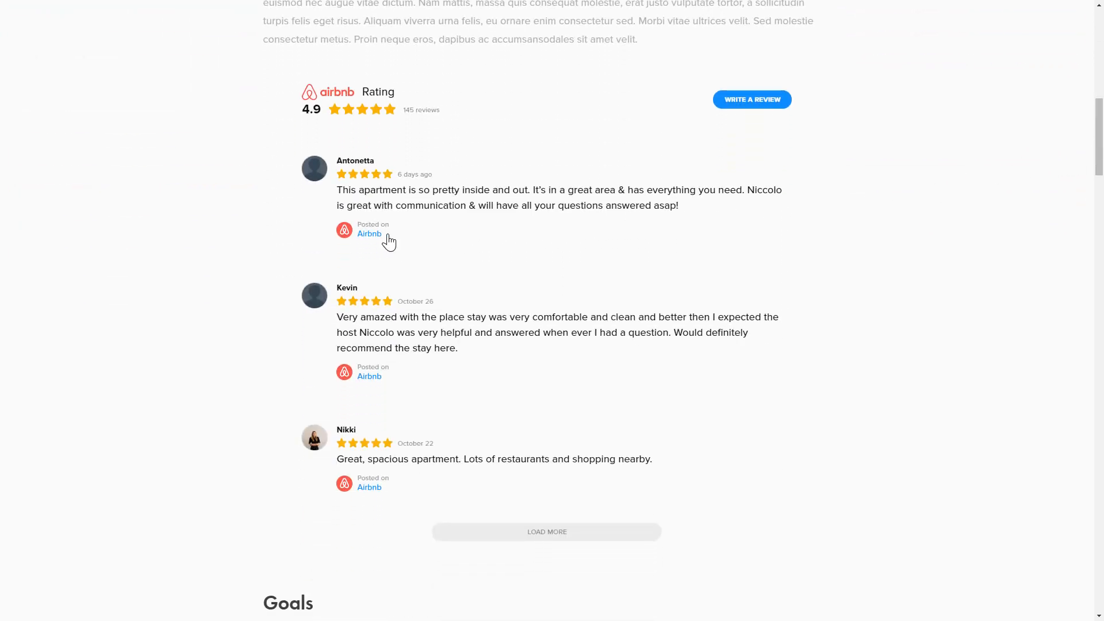